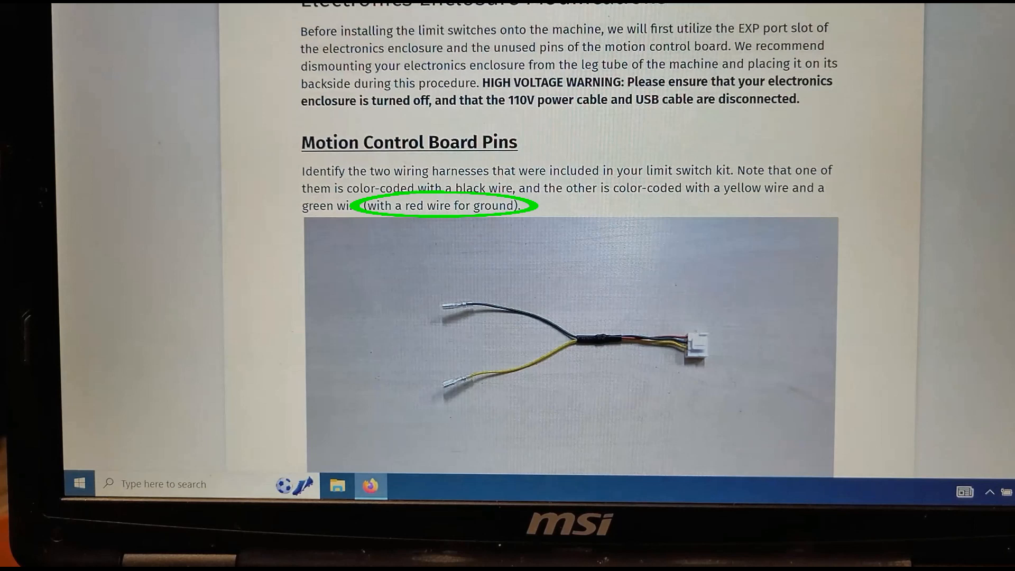
left_click(444, 205)
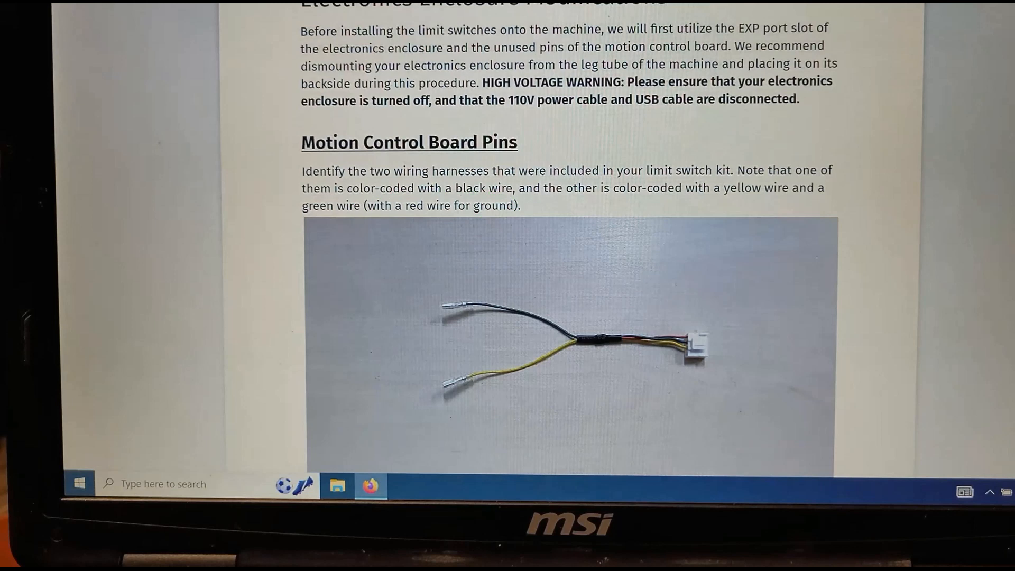